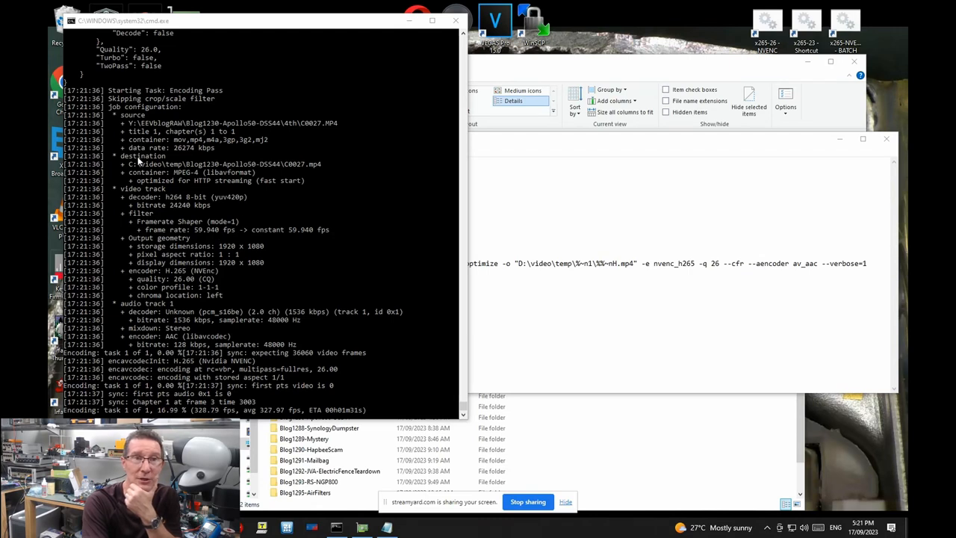
mouse_move(230, 217)
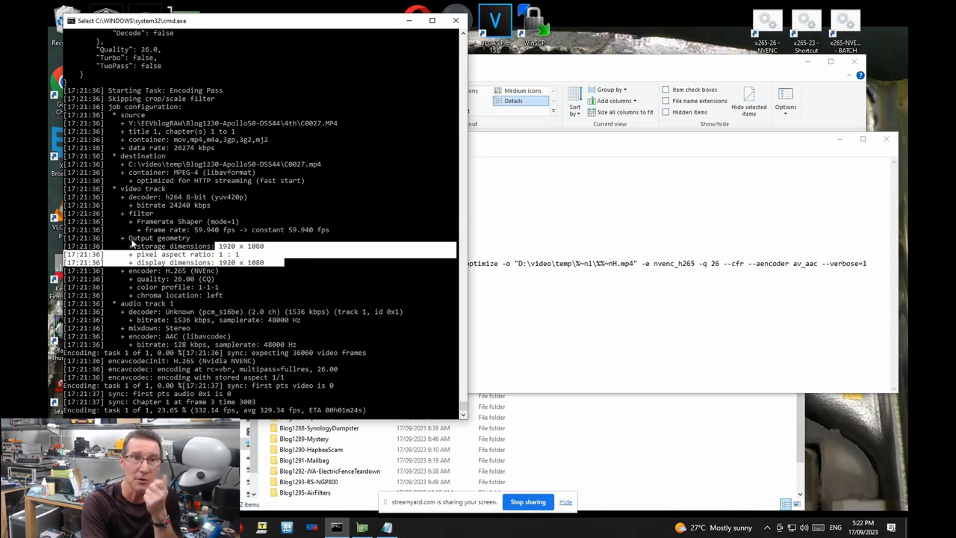
mouse_move(289, 177)
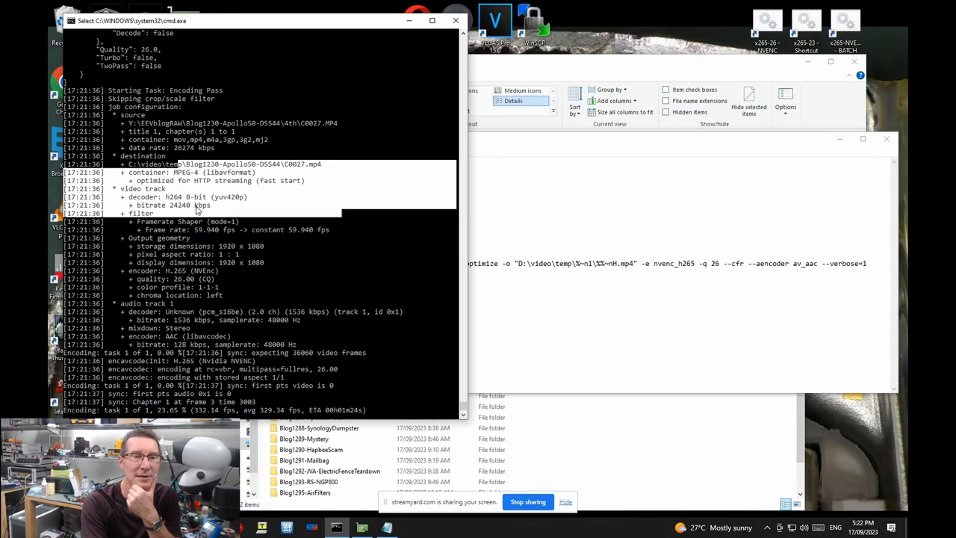
mouse_move(157, 271)
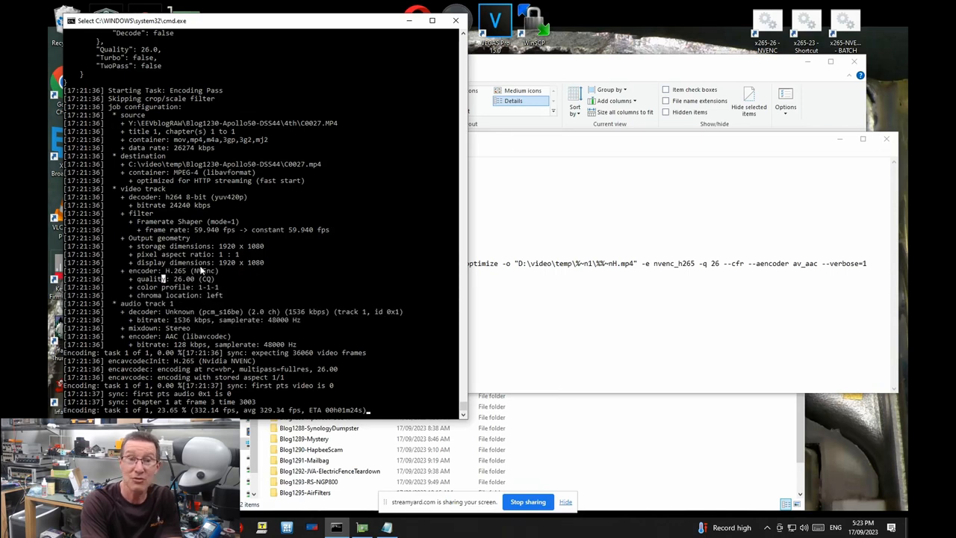
mouse_move(273, 198)
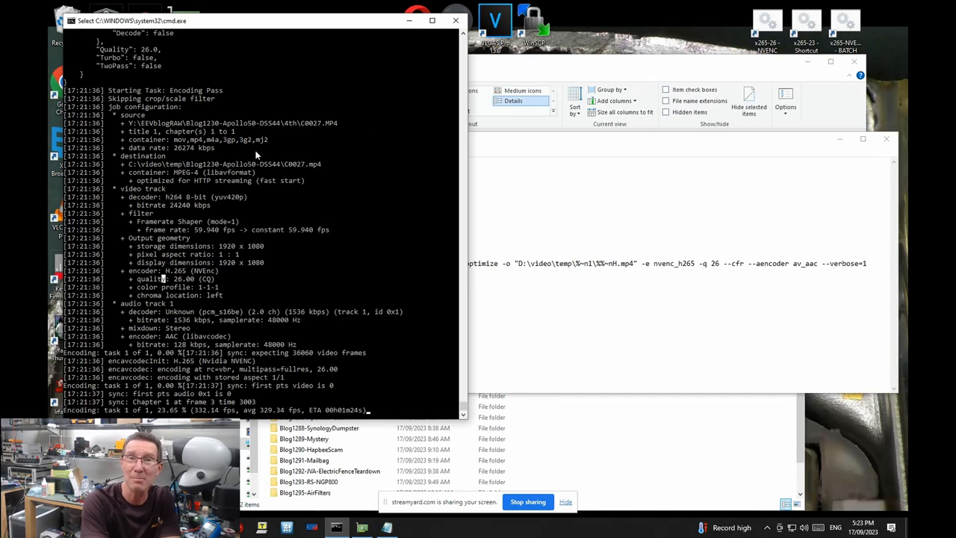
mouse_move(575, 105)
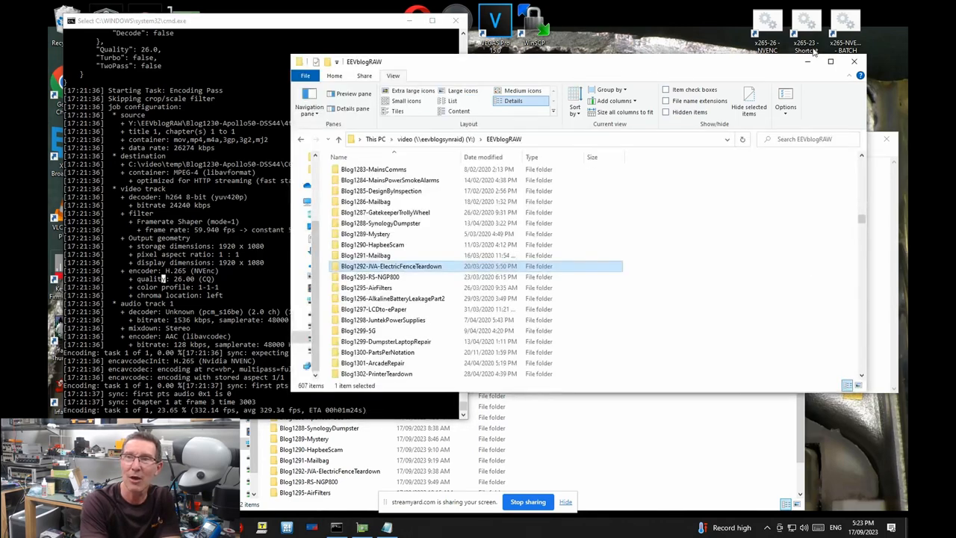
Scroll the EEVblogRAW folder list and select Blog1176-2layer-vs-4layer.
left_click(844, 22)
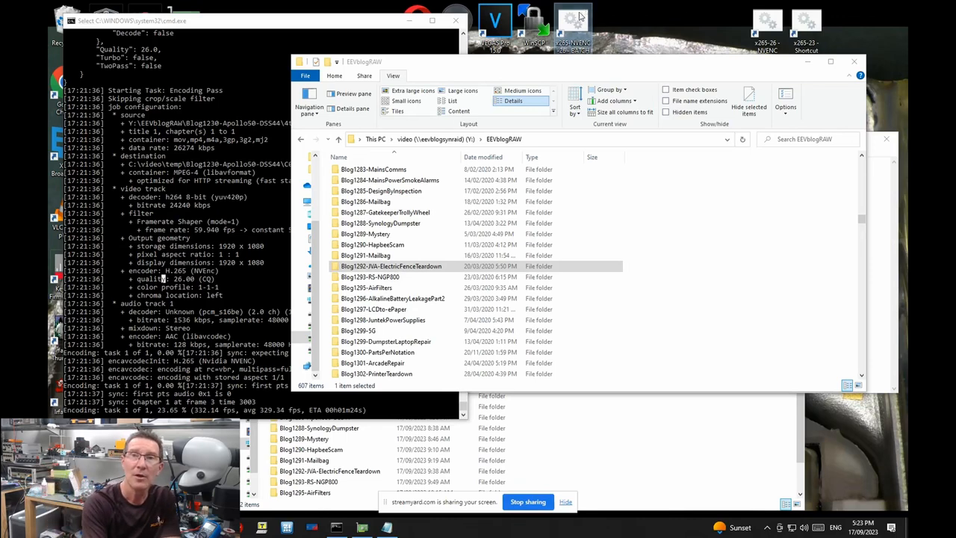
mouse_move(598, 70)
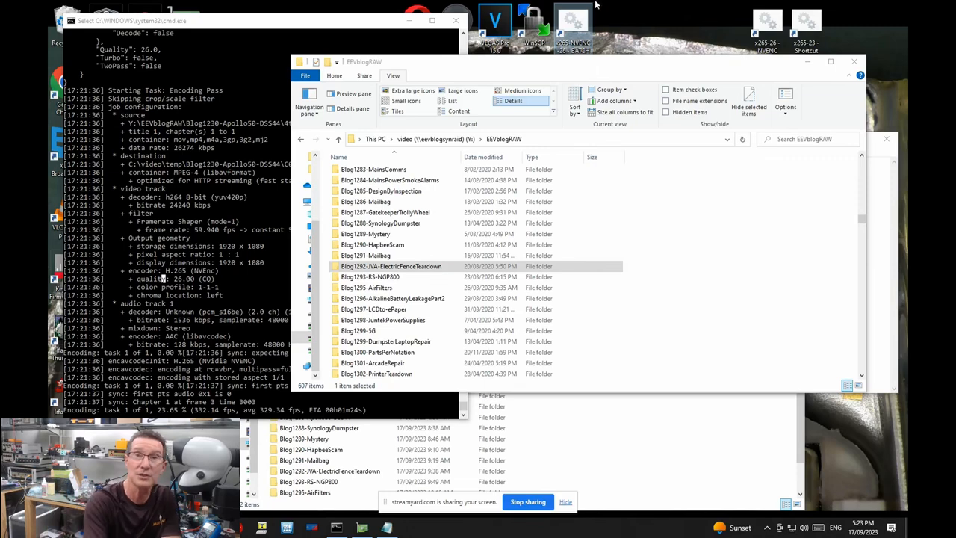
mouse_move(575, 78)
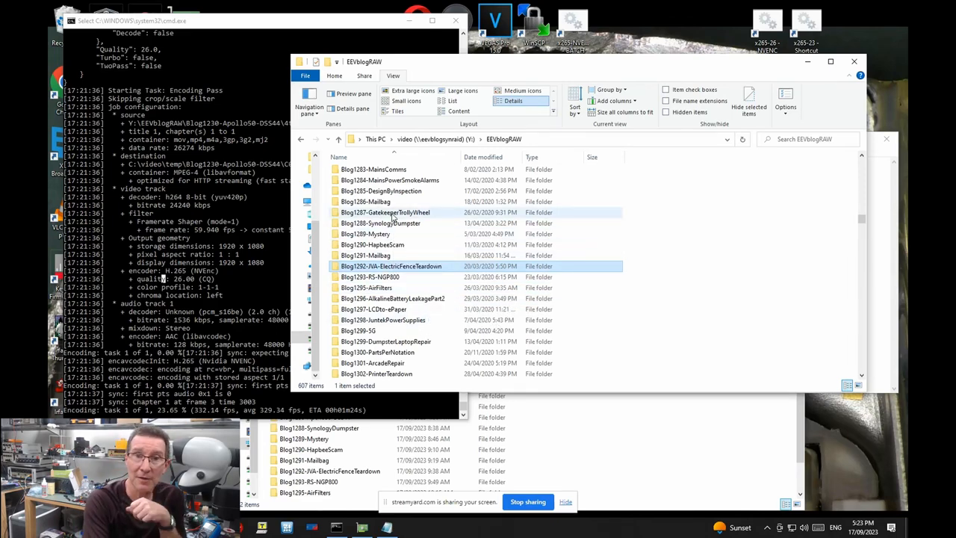
left_click(372, 244)
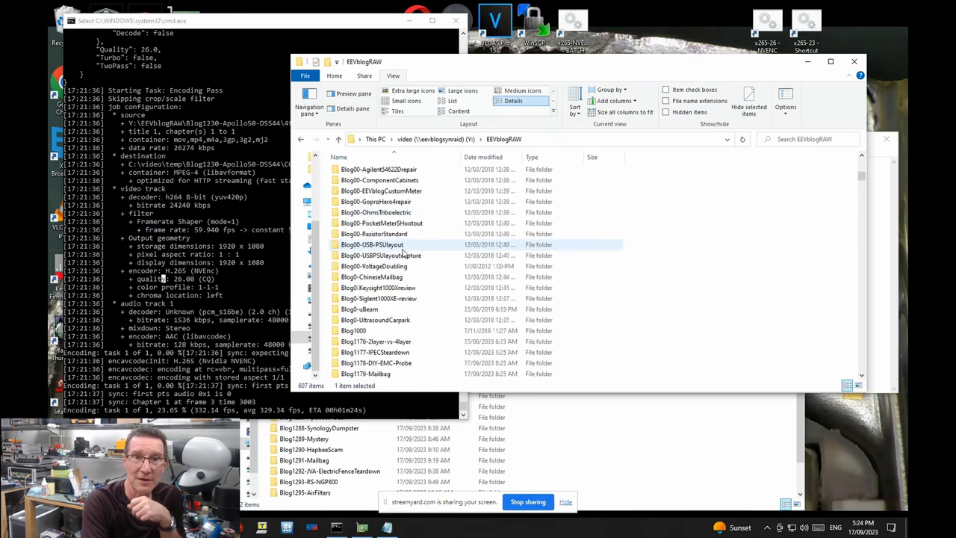
scroll("down", 3)
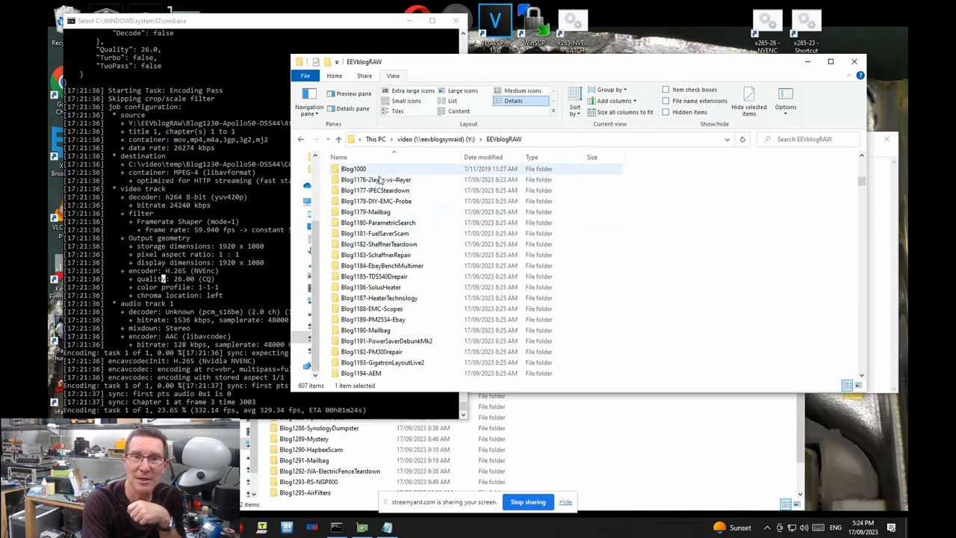
left_click(375, 179)
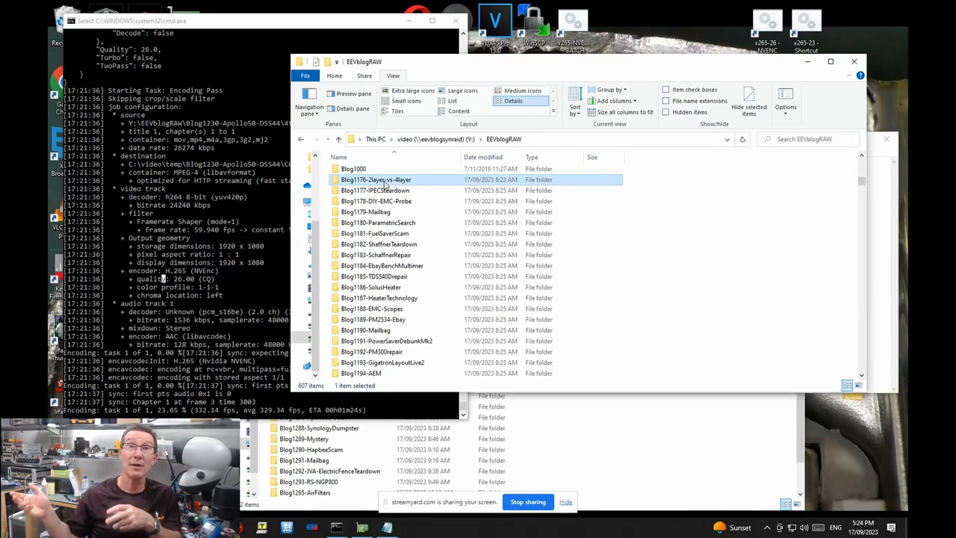
mouse_move(382, 202)
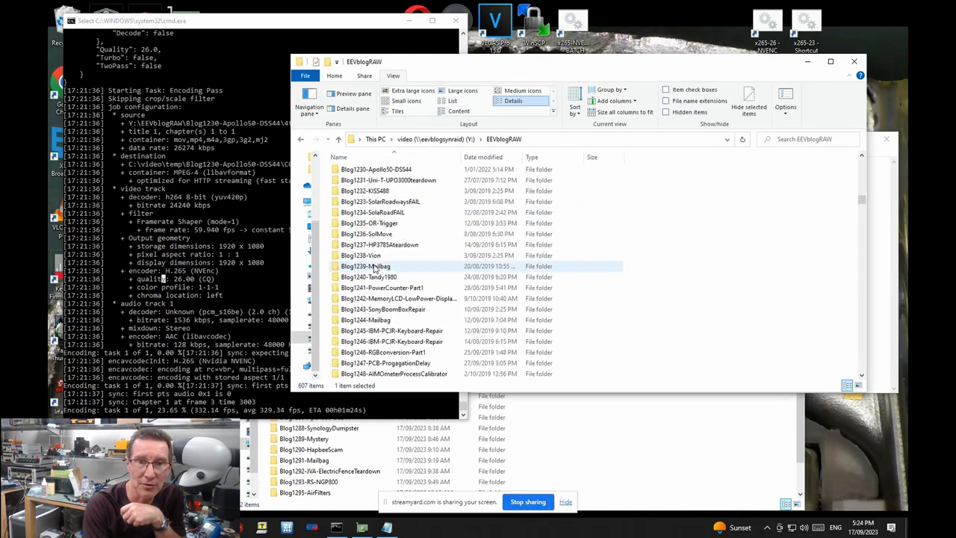
Scroll down to the newest episodes and select Blog1556-SolaRoad-FAILS-Again, then Blog1565-QuantumComputer.
scroll("down", 3)
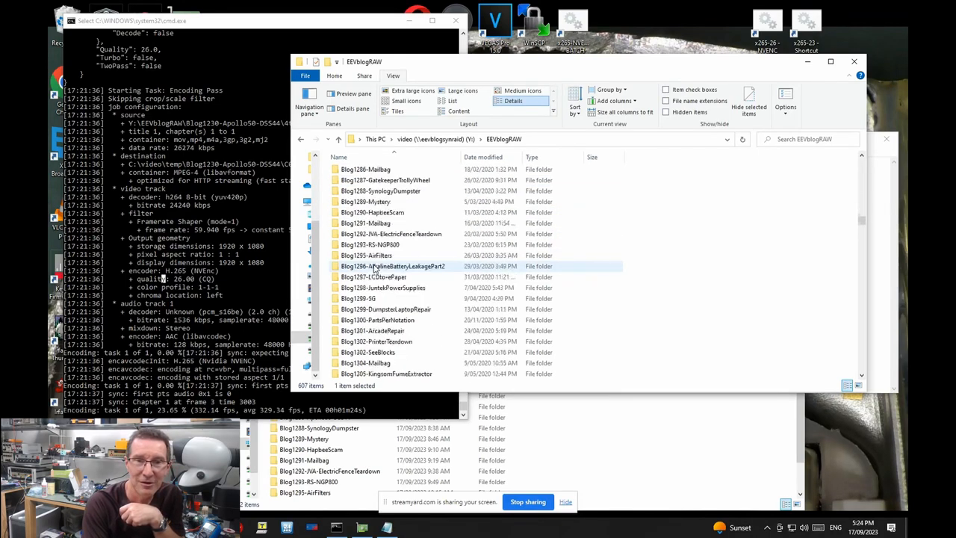
scroll("down", 3)
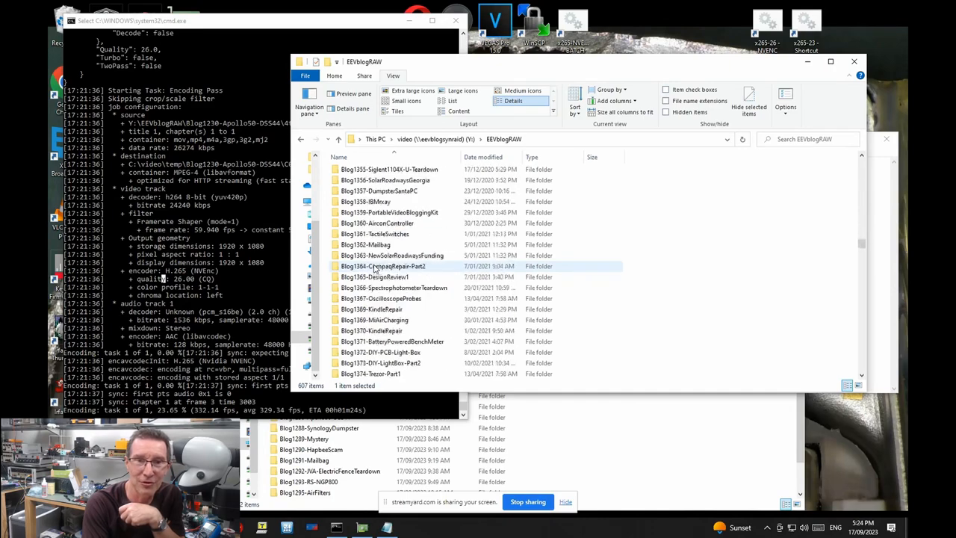
scroll("down", 3)
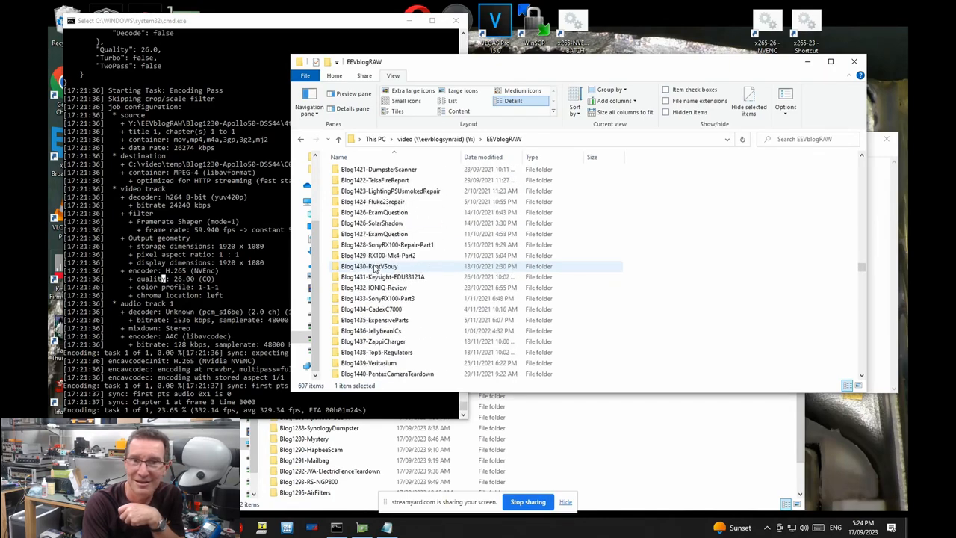
scroll("down", 3)
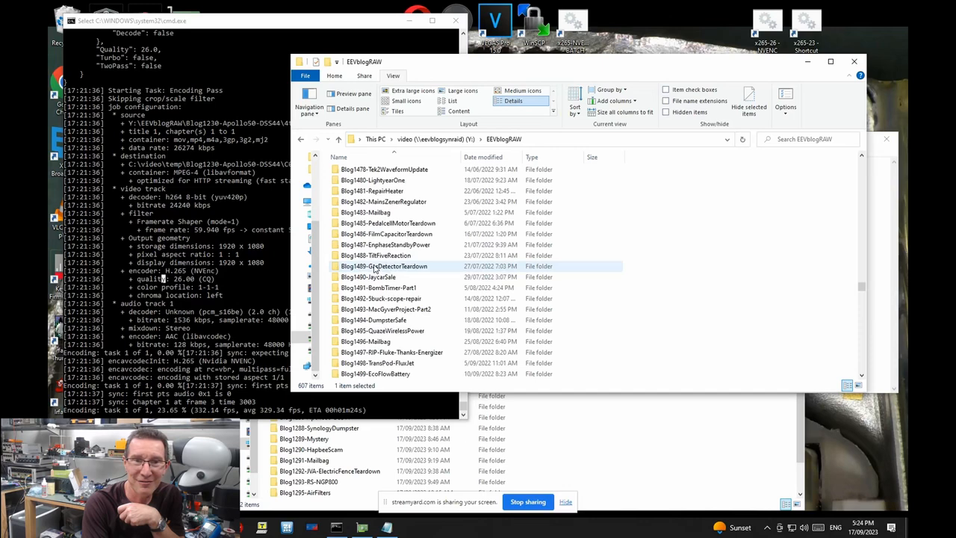
scroll("down", 3)
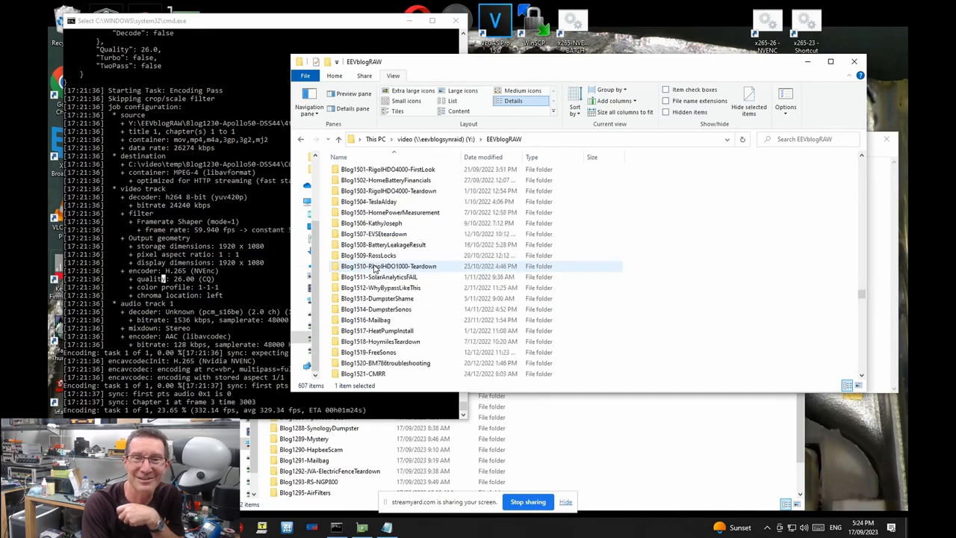
scroll("down", 3)
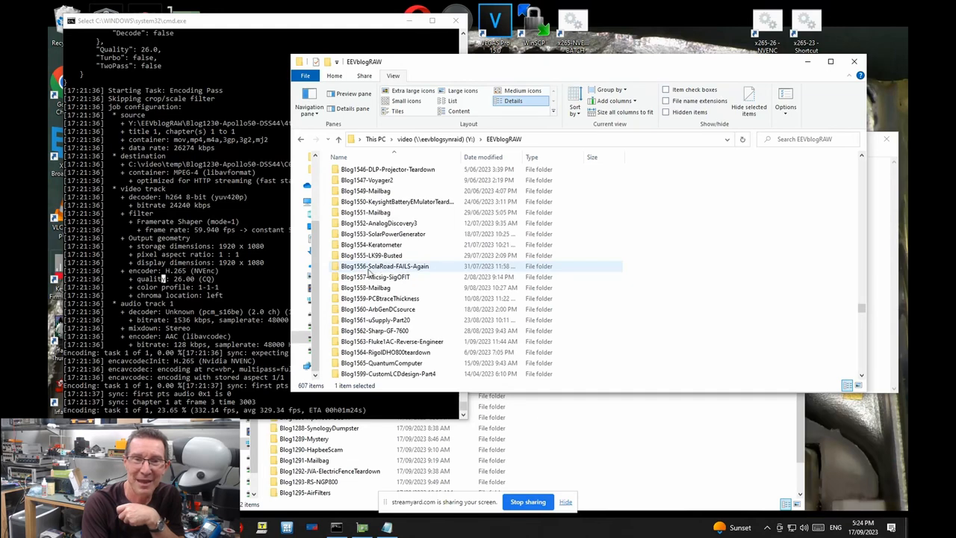
left_click(381, 362)
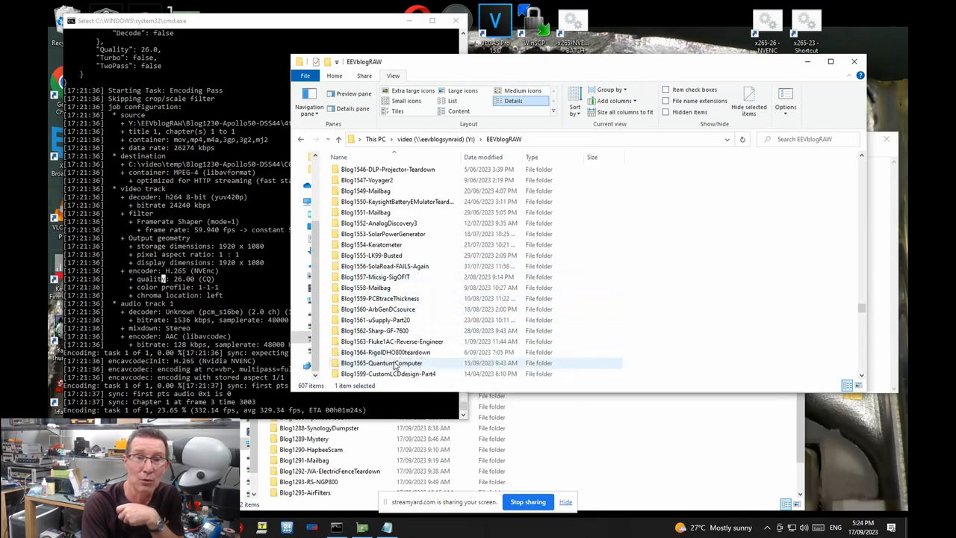
left_click(386, 351)
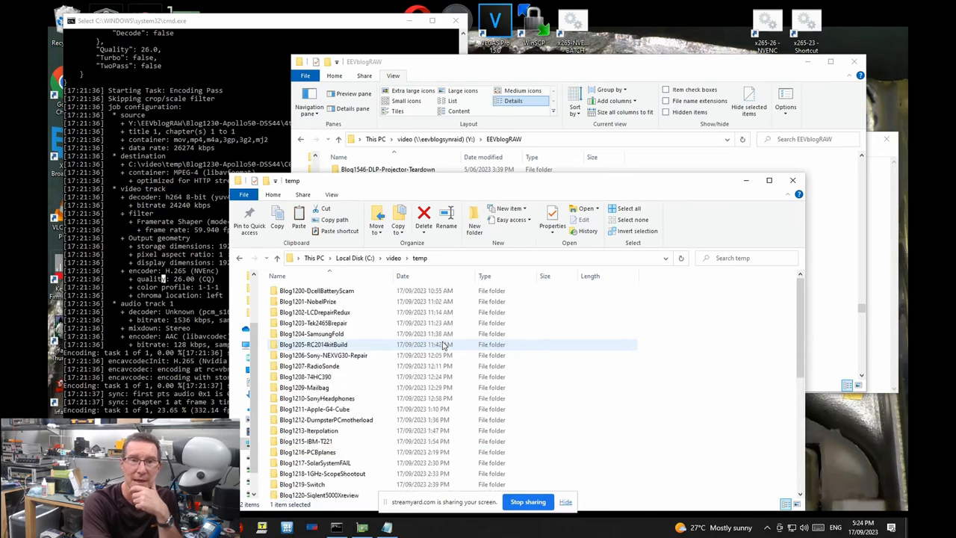
mouse_move(336, 290)
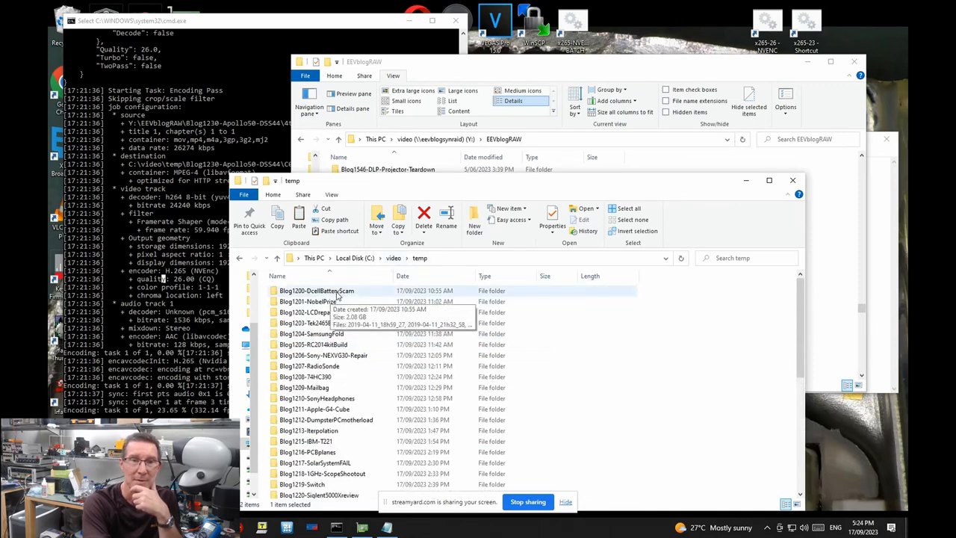
Scroll C:\video\temp and select the Blog1229-Mailbag and Blog1230-Apollo50-DSS44 output folders.
scroll("down", 3)
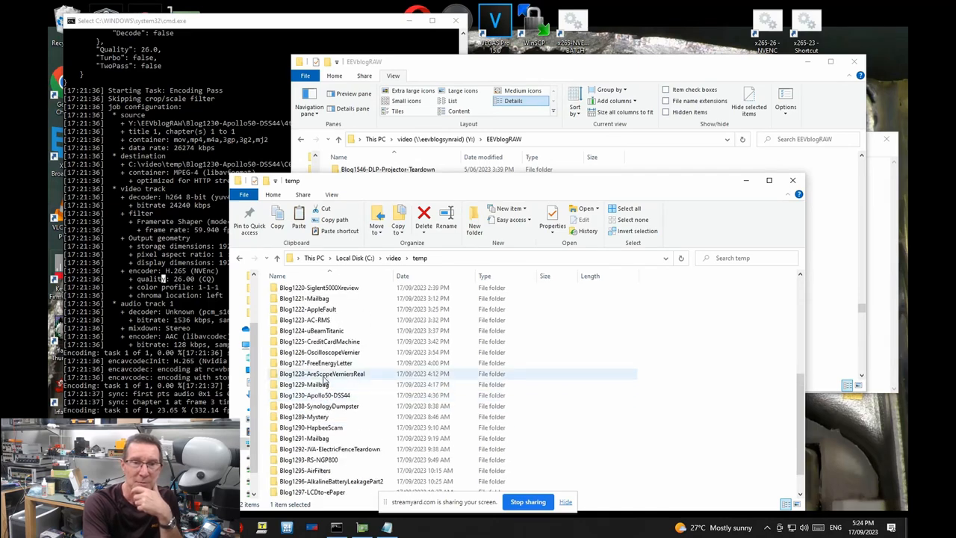
left_click(304, 384)
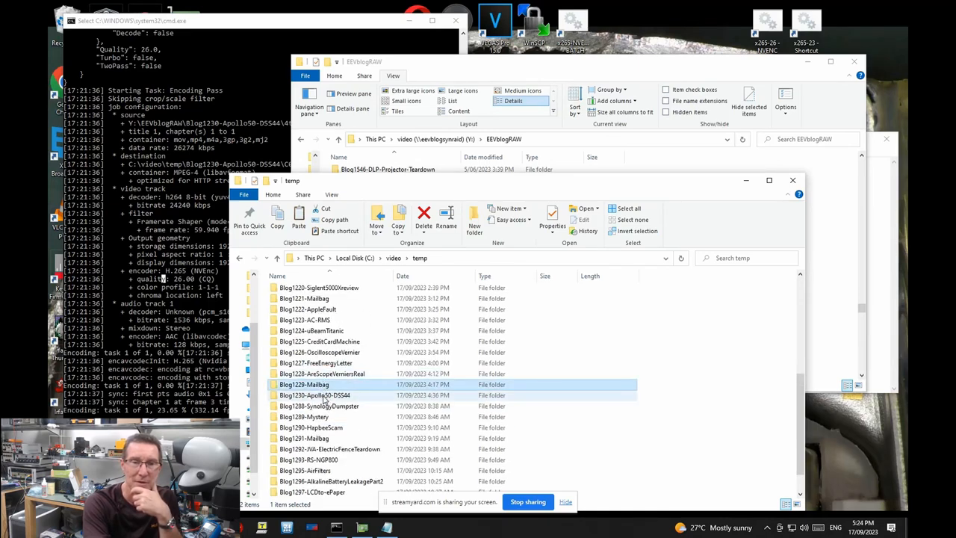
left_click(314, 394)
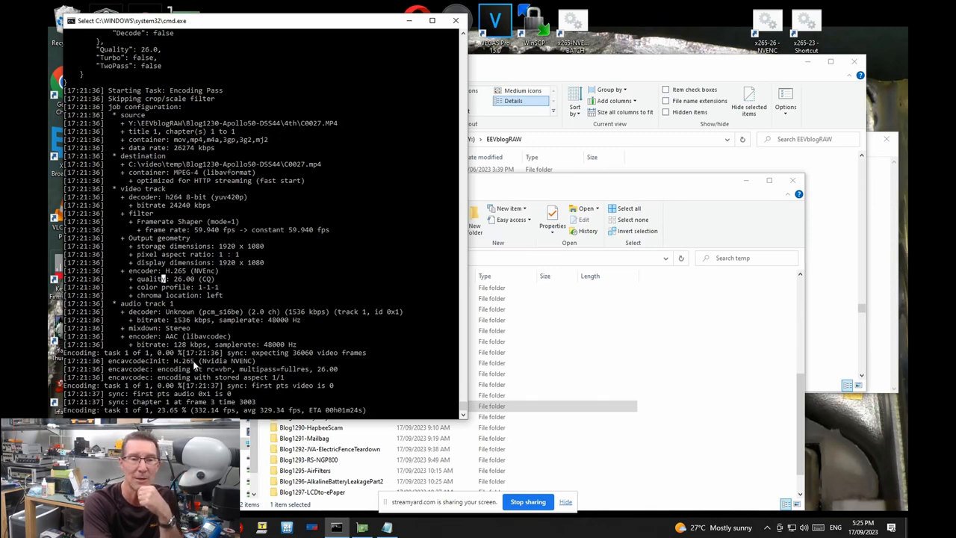
mouse_move(209, 254)
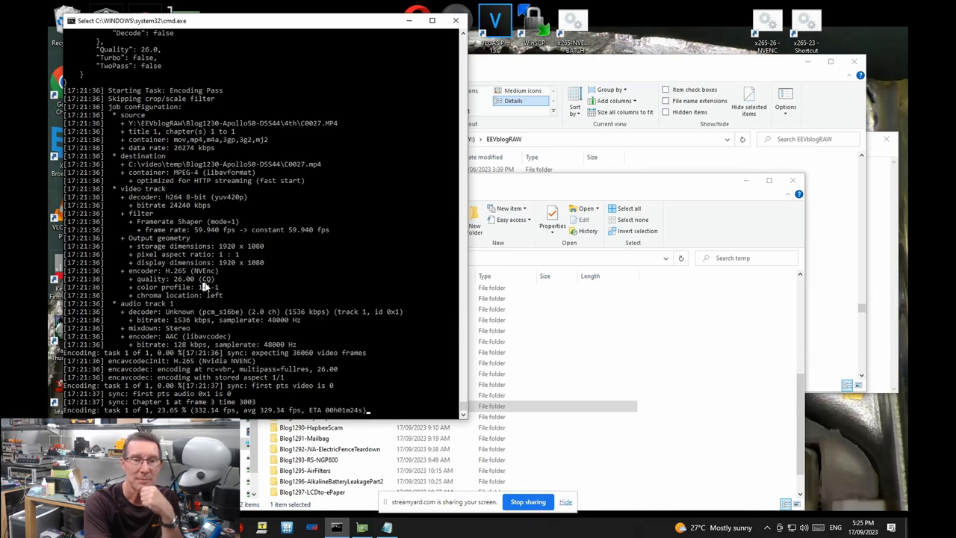
Scroll the temp output list checking folder sizes and select Blog1200-DcellBatteryScam.
scroll("down", 3)
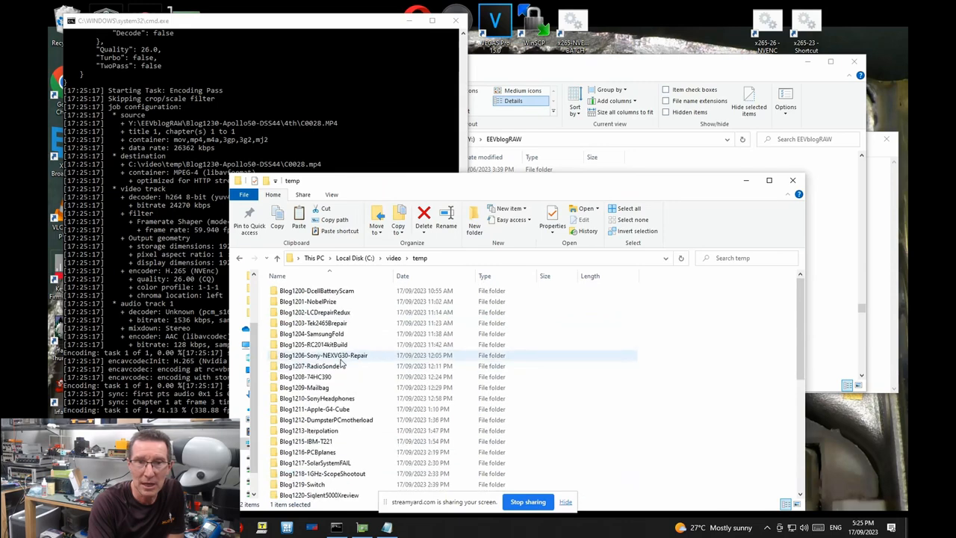
mouse_move(314, 344)
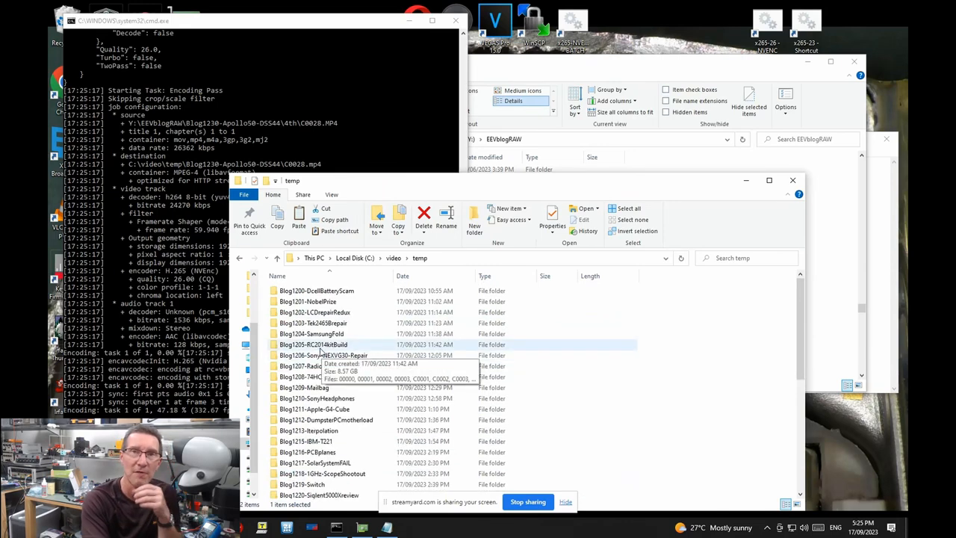
scroll("down", 3)
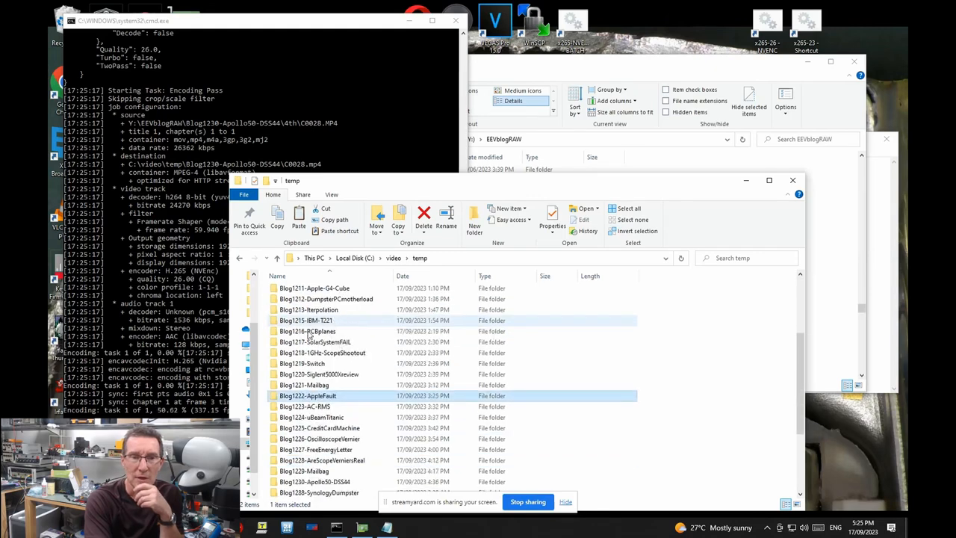
scroll("down", 3)
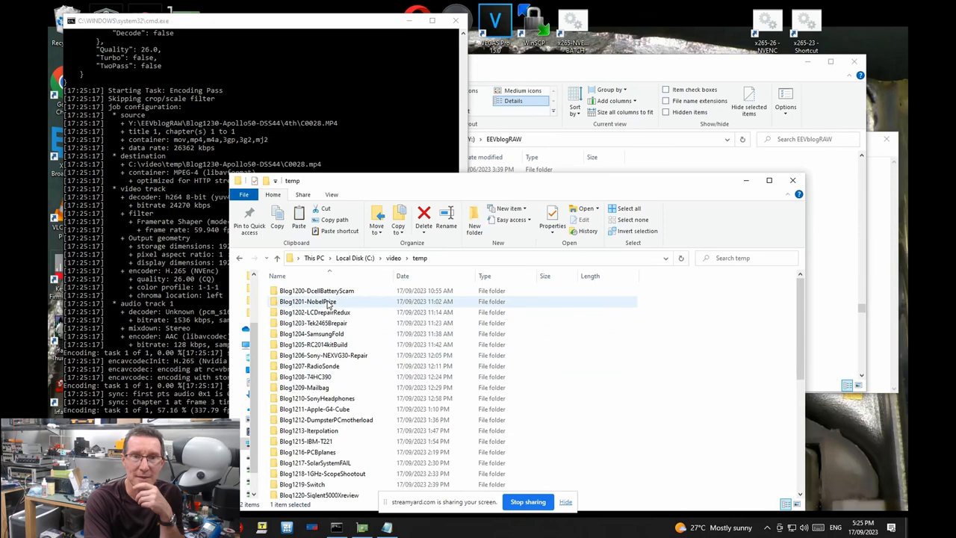
left_click(317, 291)
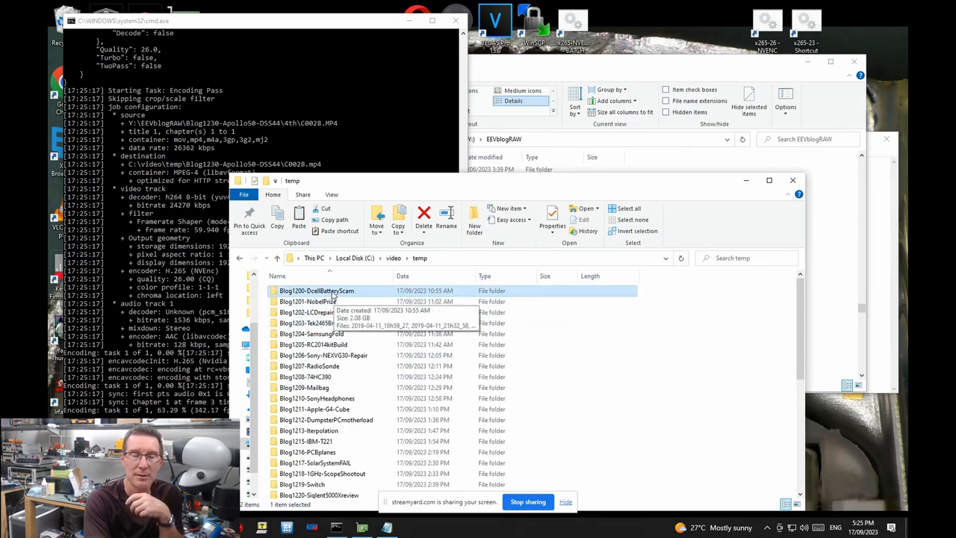
View Blog1200-DcellBatteryScam's Properties to confirm 2.08 GB and 52 files, then dismiss it.
right_click(317, 291)
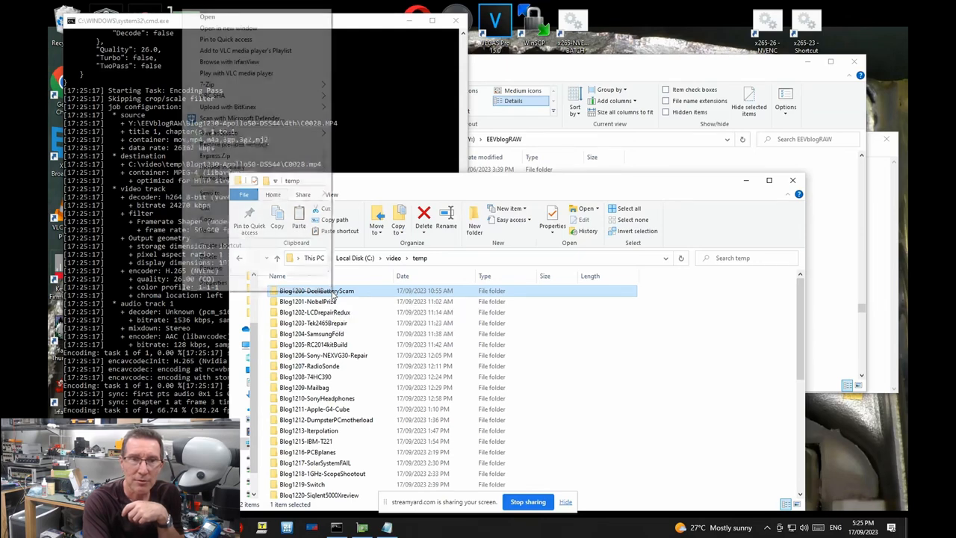
left_click(315, 290)
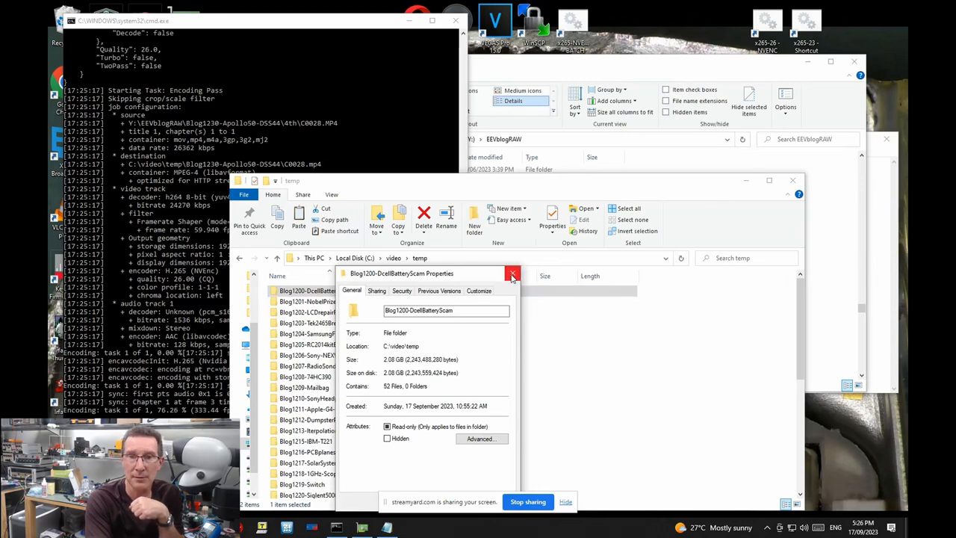
left_click(512, 273)
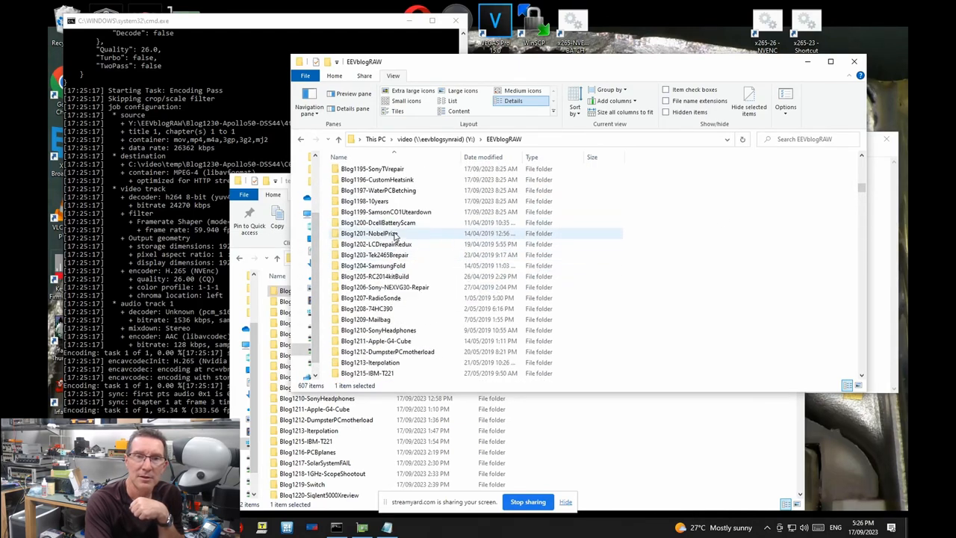
Bring up the context menu on a raw blog folder and dismiss it.
right_click(377, 222)
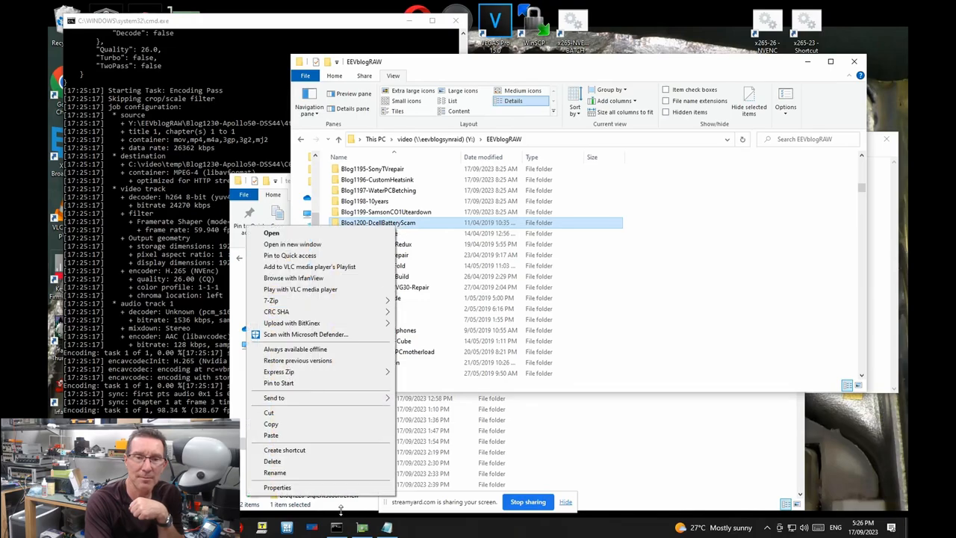
left_click(277, 487)
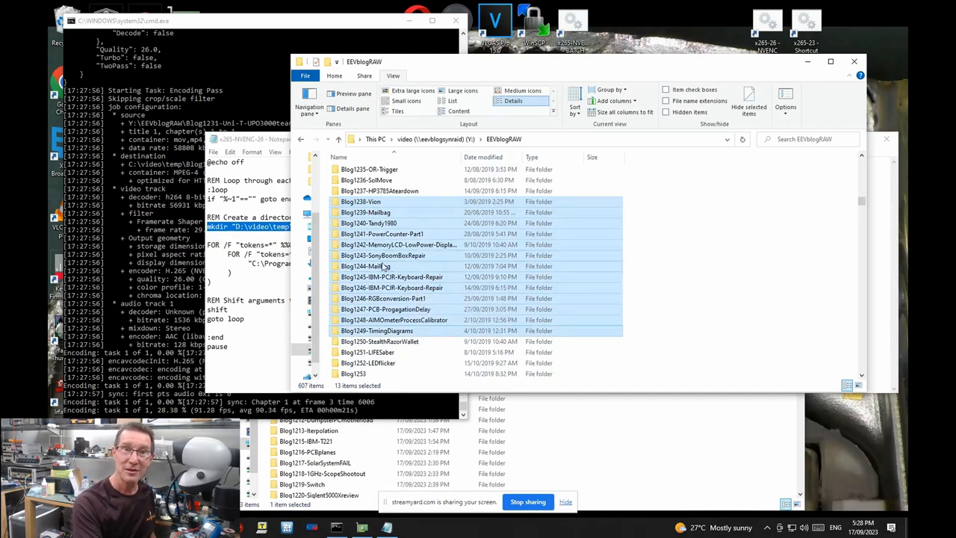
mouse_move(384, 266)
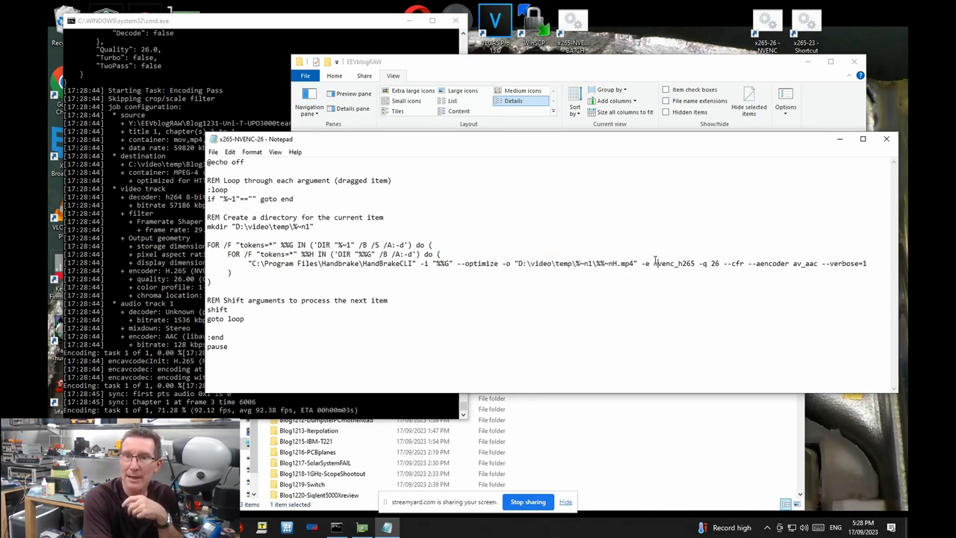
double_click(672, 262)
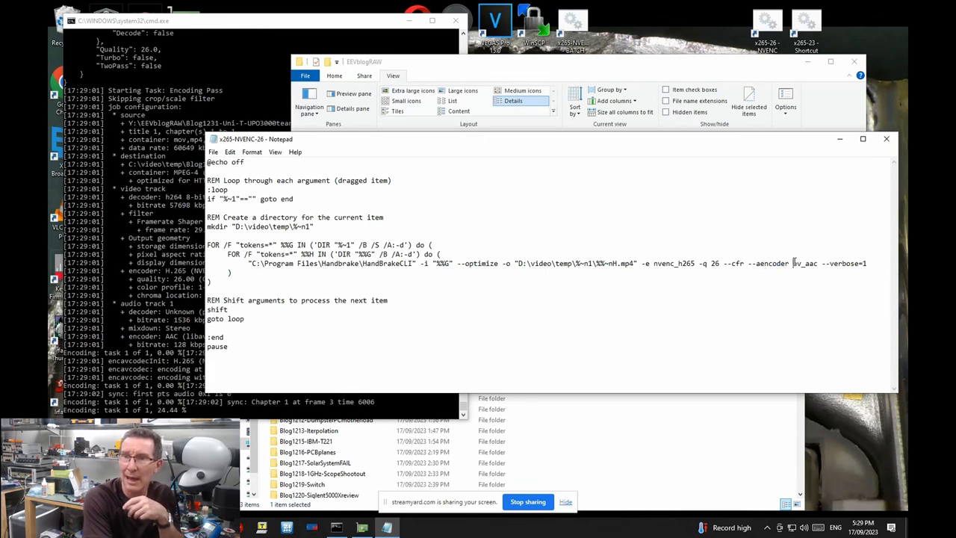
double_click(806, 263)
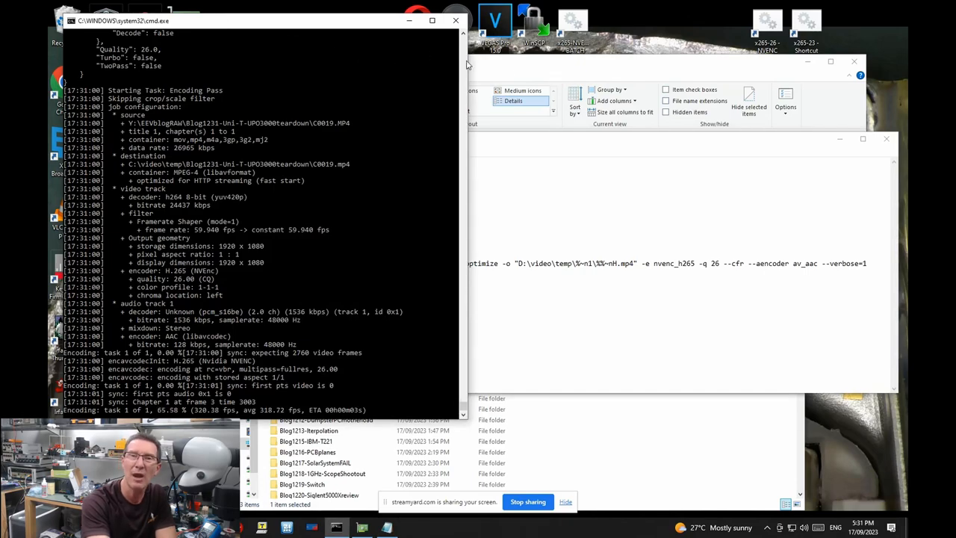
mouse_move(527, 67)
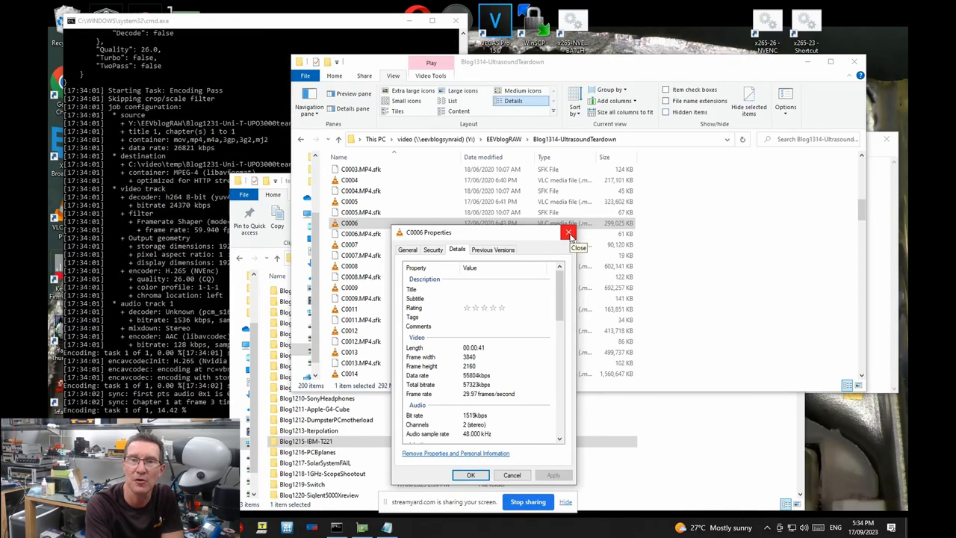
Close the C0006 file properties and scroll the C:\video\temp episode folder list.
left_click(569, 233)
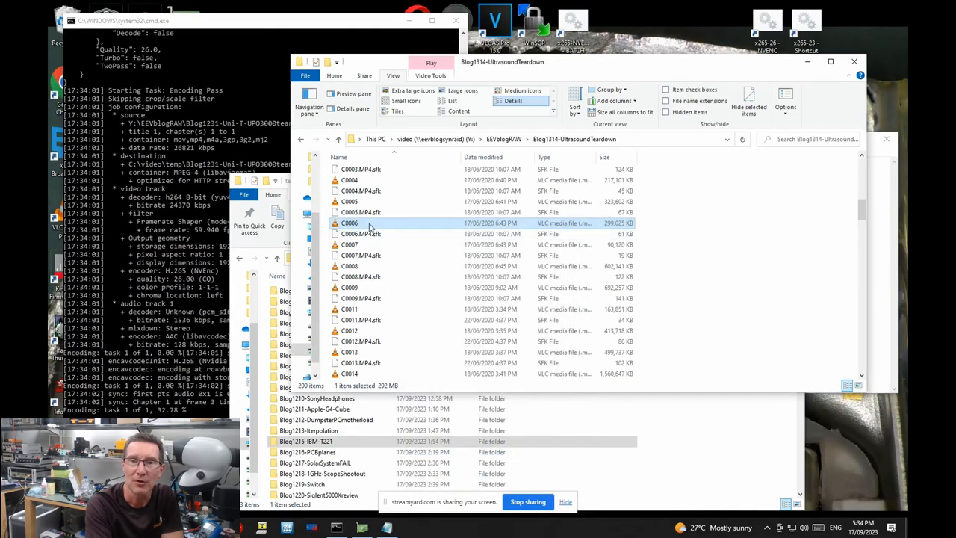
scroll("down", 3)
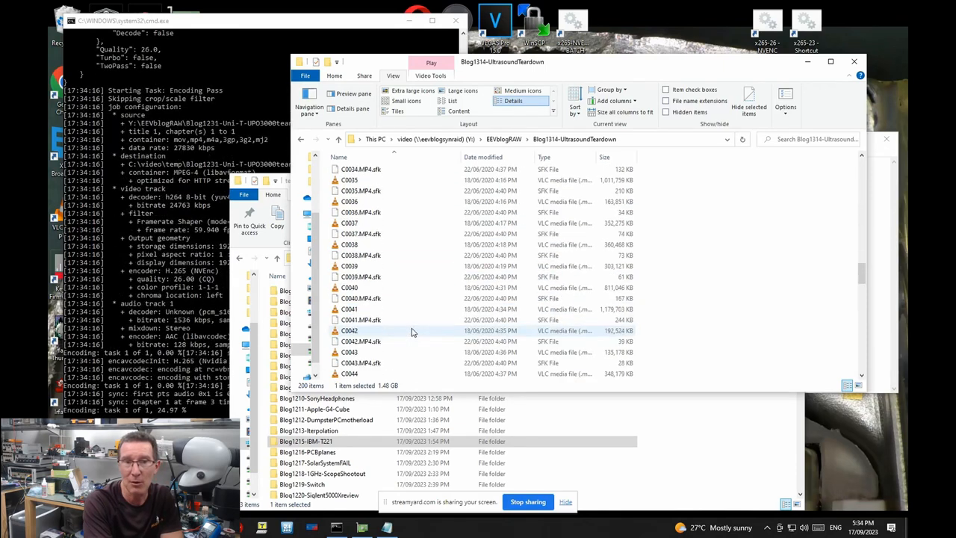
scroll("down", 3)
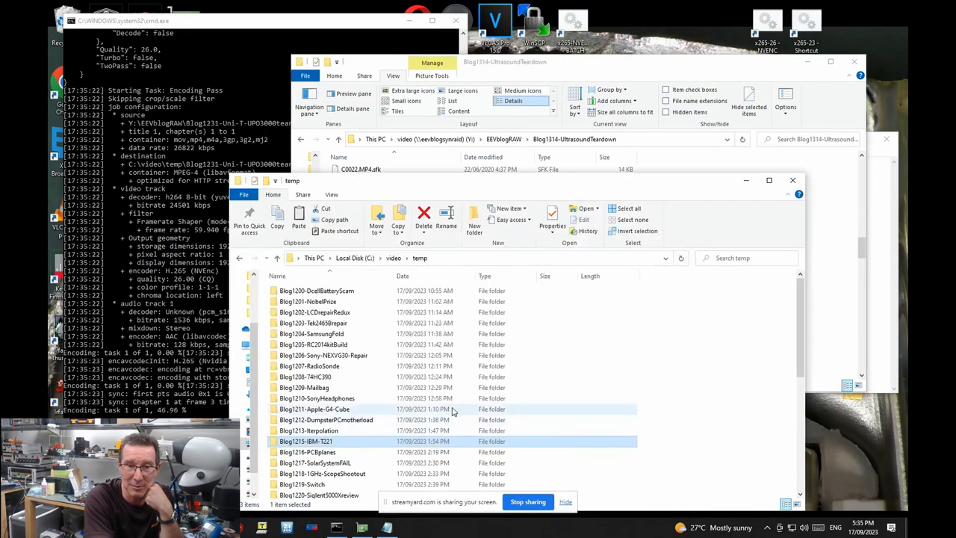
Enter the Blog1200-DcellBatteryScam folder and check the Image1 and Image2 output files.
double_click(316, 291)
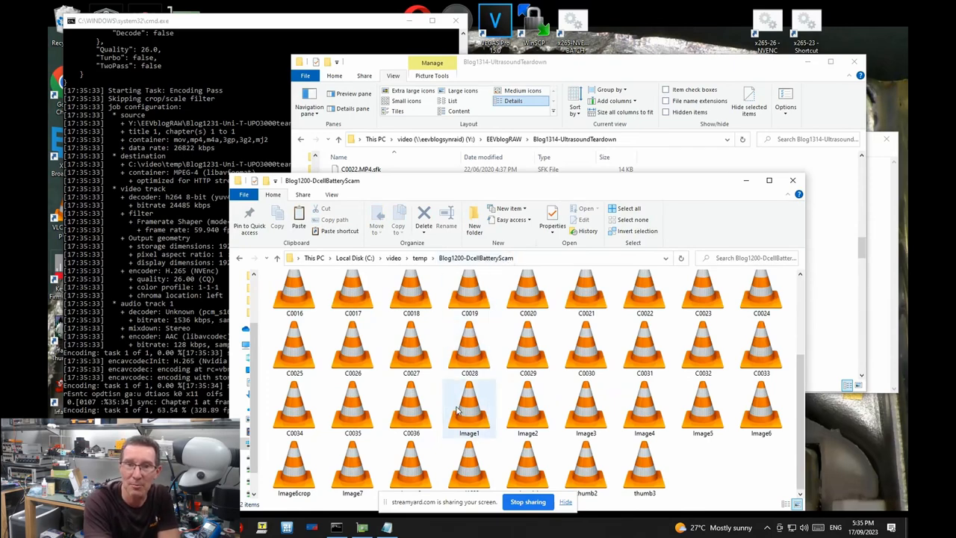
mouse_move(497, 412)
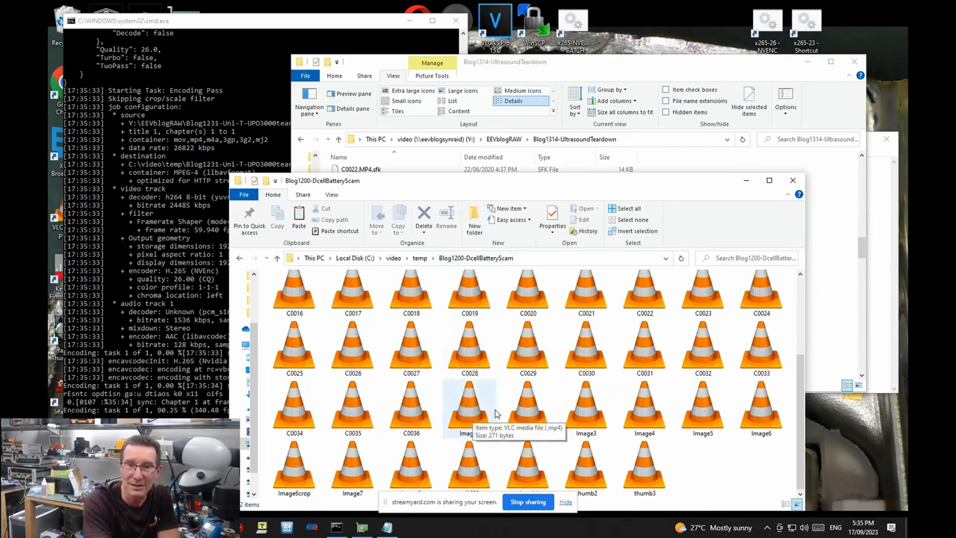
left_click(586, 403)
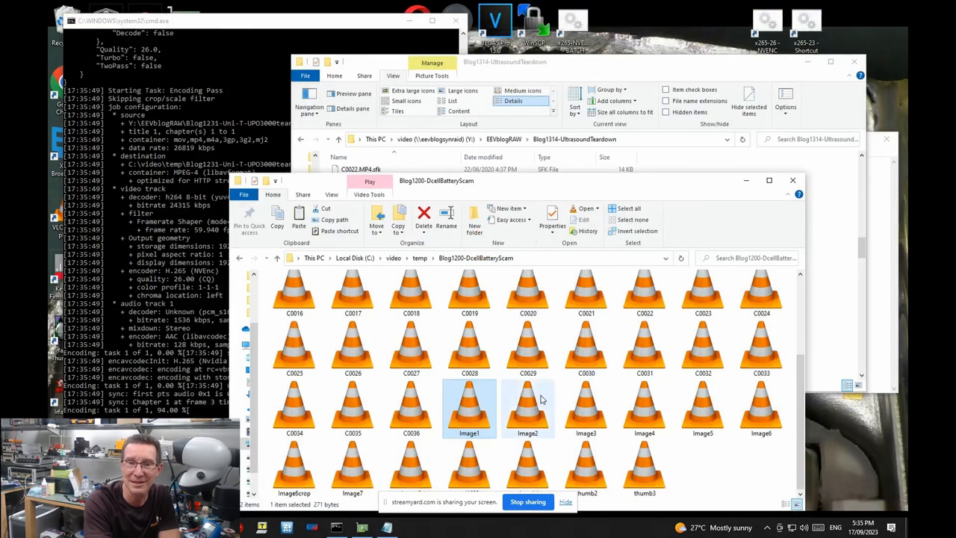
left_click(527, 403)
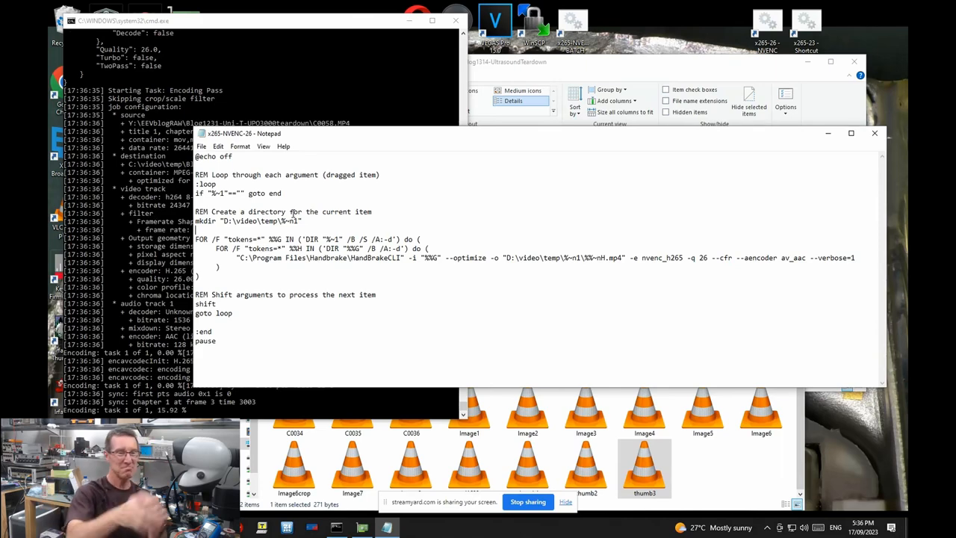
mouse_move(498, 318)
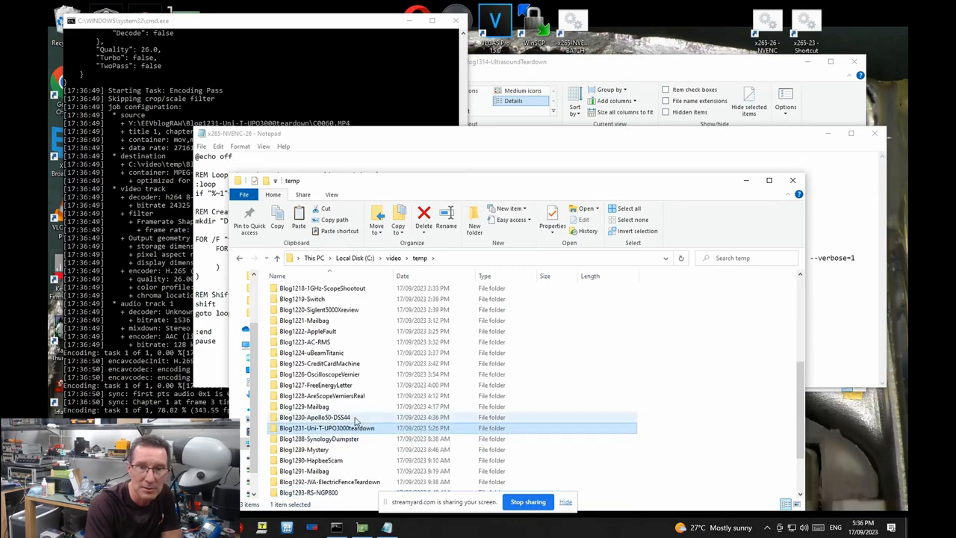
Select the Blog1227-FreeEnergyLetter folder in the temp output listing.
left_click(316, 385)
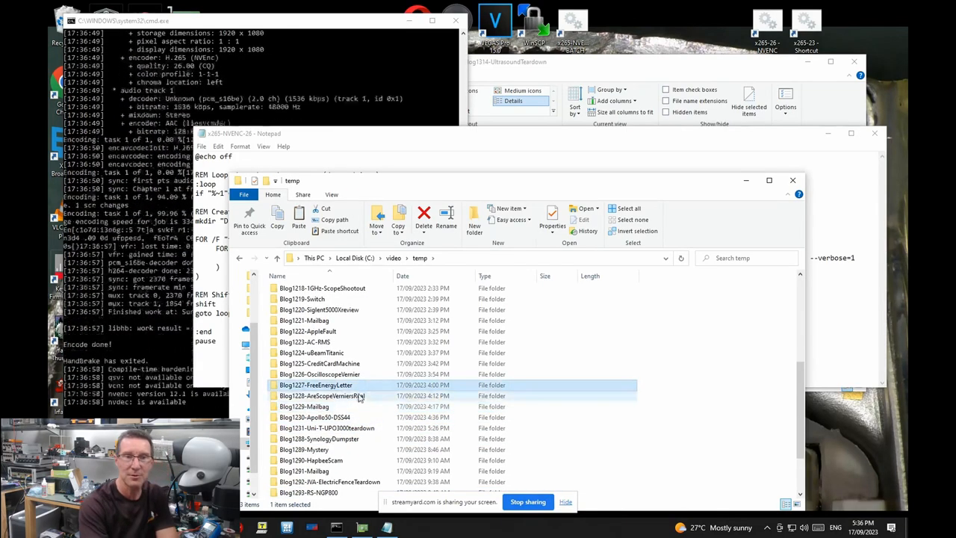